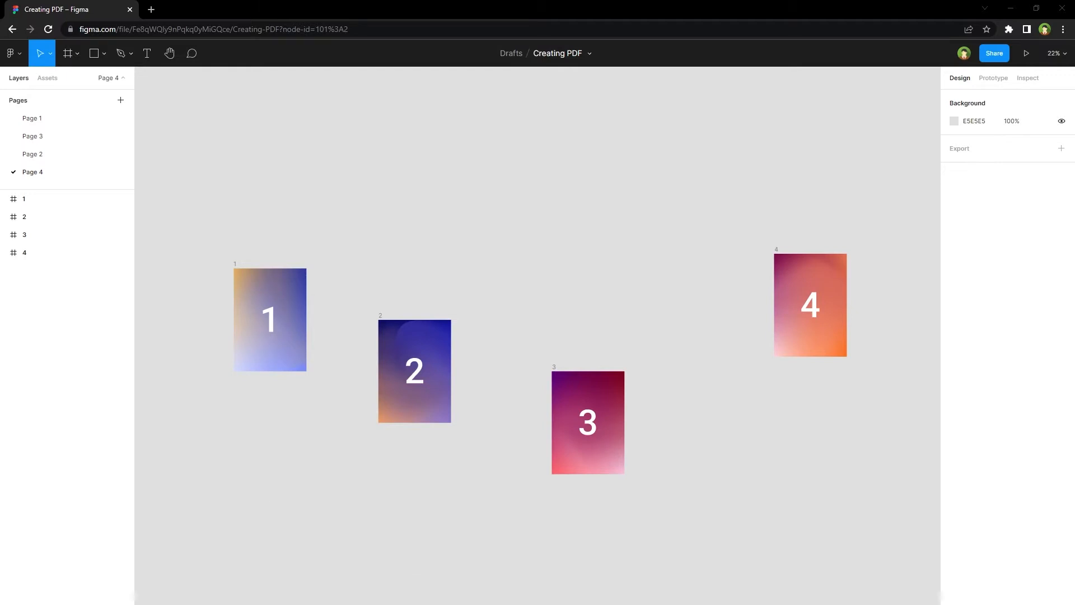
Select frames 1, 2, 3 and 4 together in the Layers panel
{"action": "left_click", "coordinate": [268, 319]}
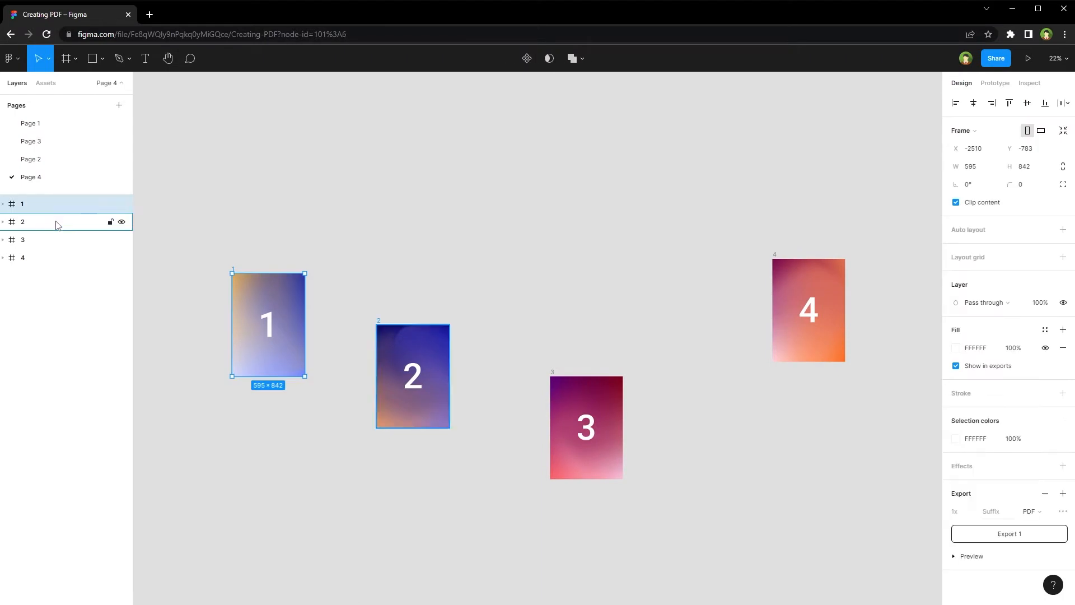
{"action": "left_click", "coordinate": [346, 243]}
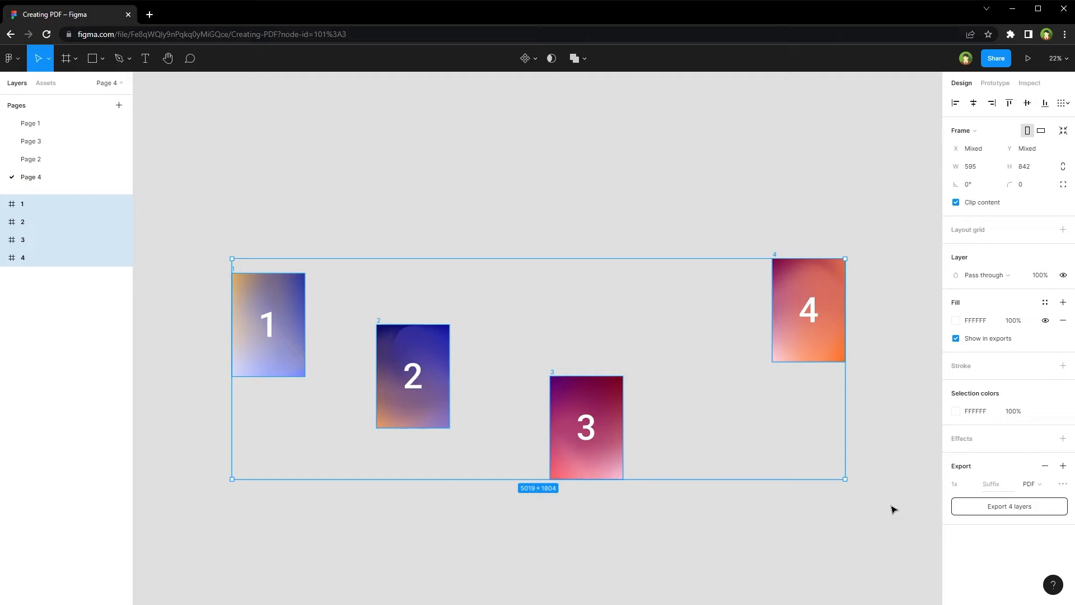
{"action": "left_click", "coordinate": [11, 59]}
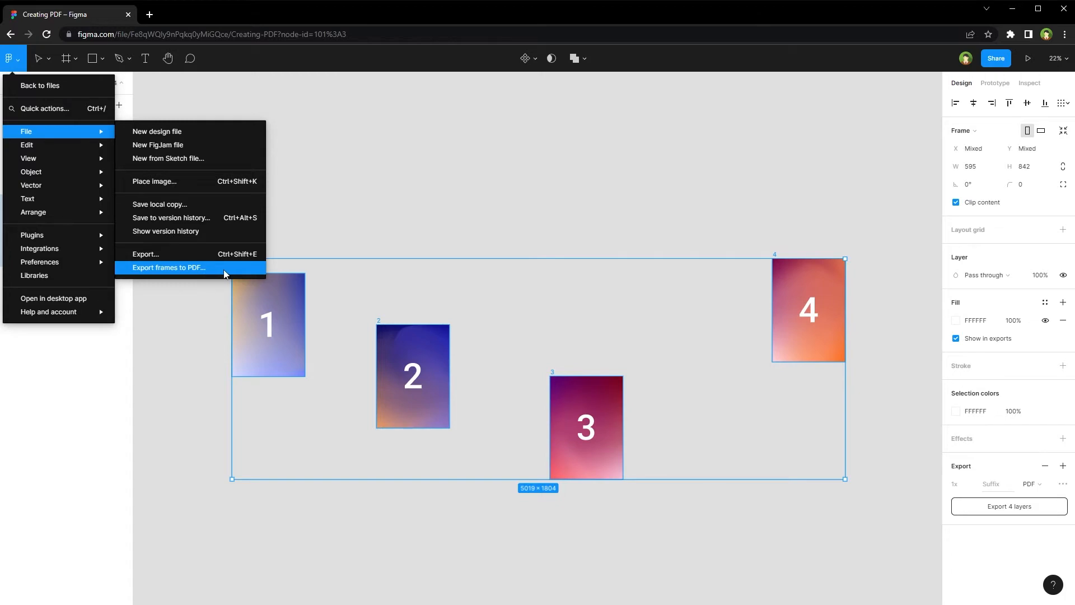
Export the four selected frames to a single PDF via File > Export frames to PDF
{"action": "left_click", "coordinate": [169, 268]}
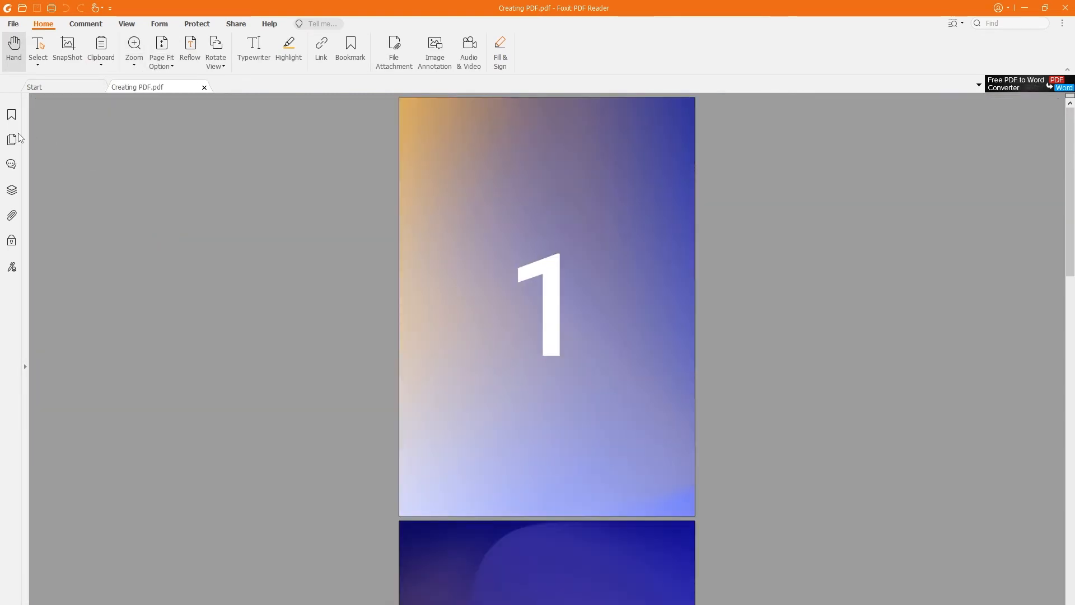
Review the PDF's page thumbnails, which show the pages ordered 1, 2, 4, 3
{"action": "left_click", "coordinate": [12, 138]}
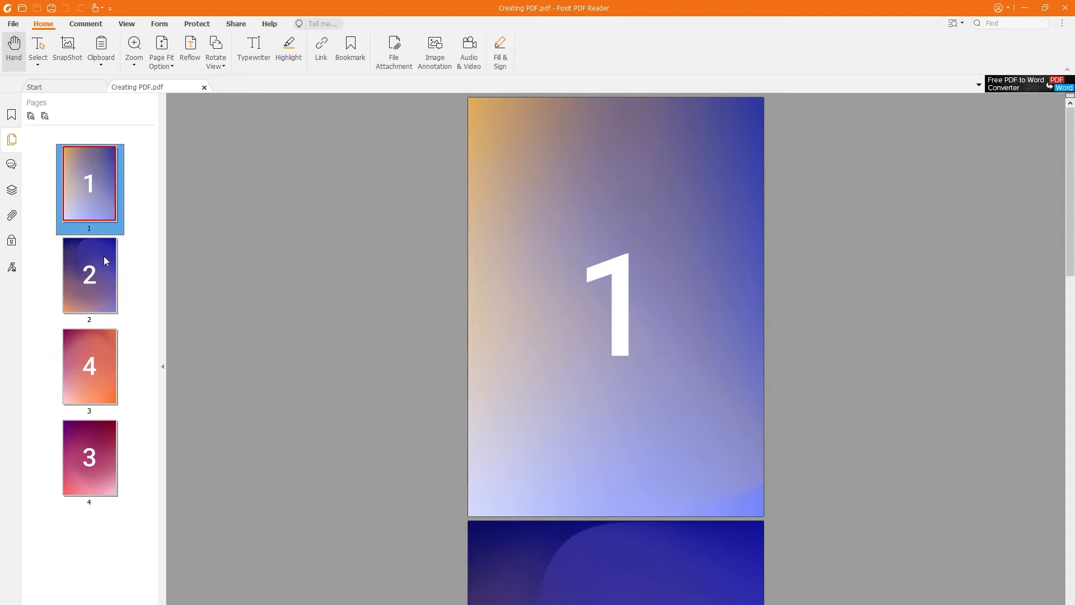
{"action": "left_click", "coordinate": [89, 459]}
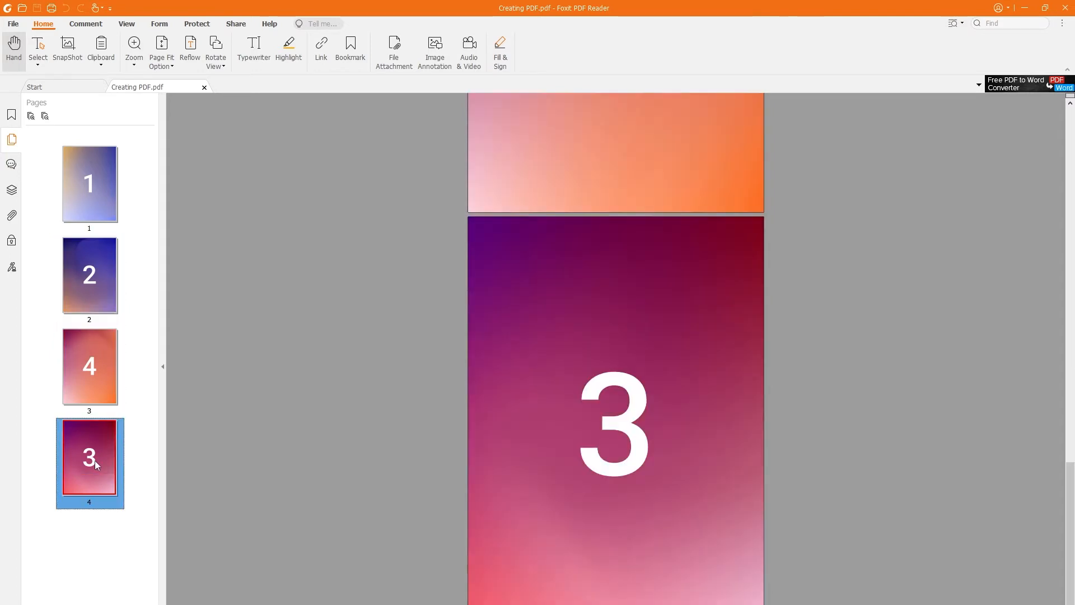
{"action": "mouse_move", "coordinate": [723, 471]}
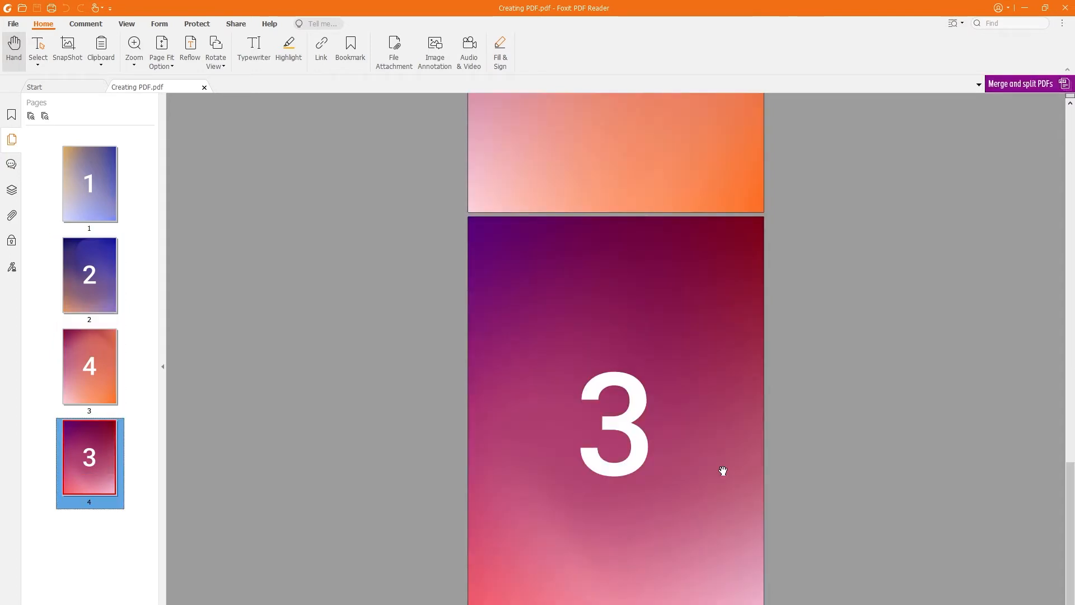
{"action": "scroll", "scroll_direction": "down", "scroll_amount": 3}
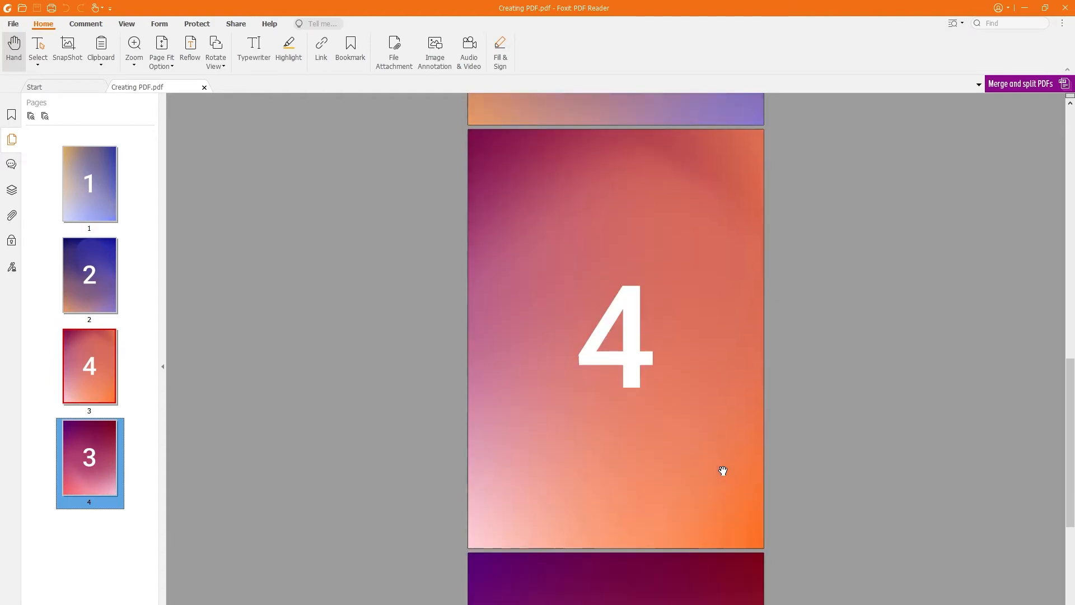
{"action": "scroll", "scroll_direction": "up", "scroll_amount": 3}
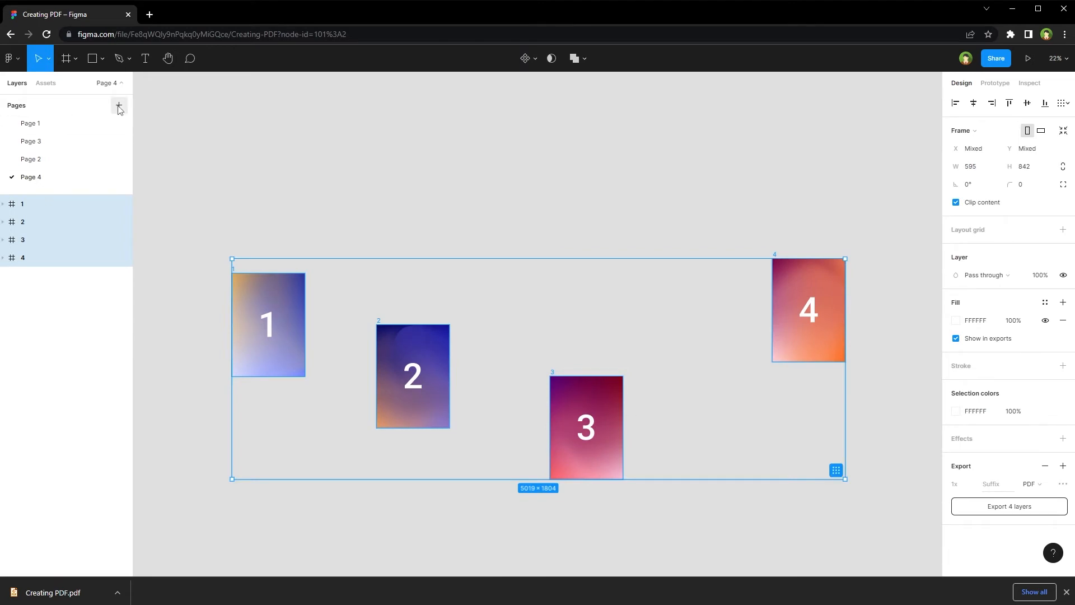
Add Page 5 and paste copies of the four numbered frames onto it
{"action": "left_click", "coordinate": [118, 105]}
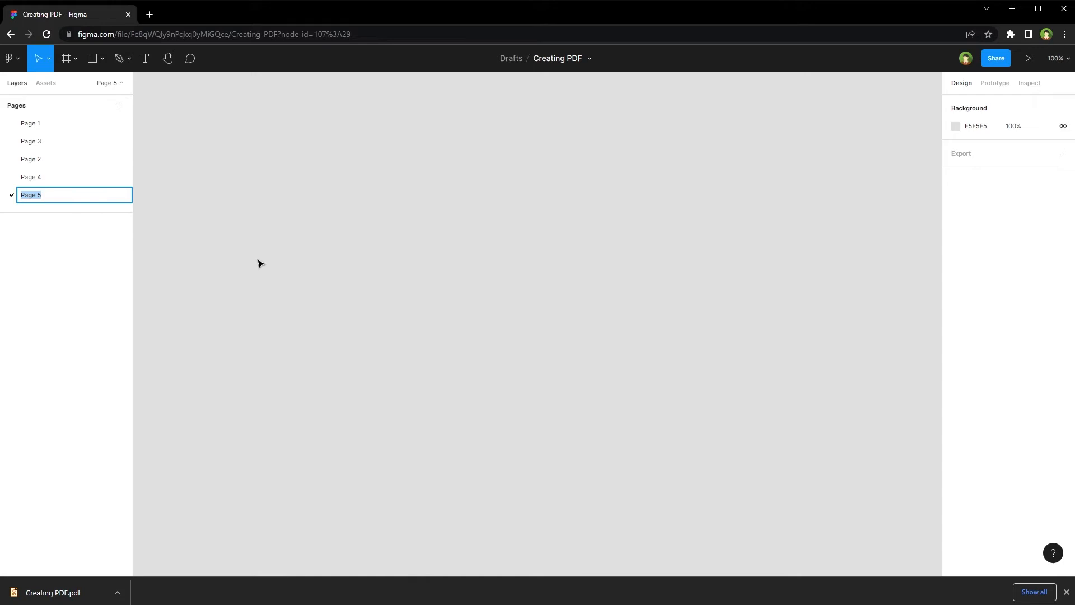
{"action": "key", "text": "ctrl+v"}
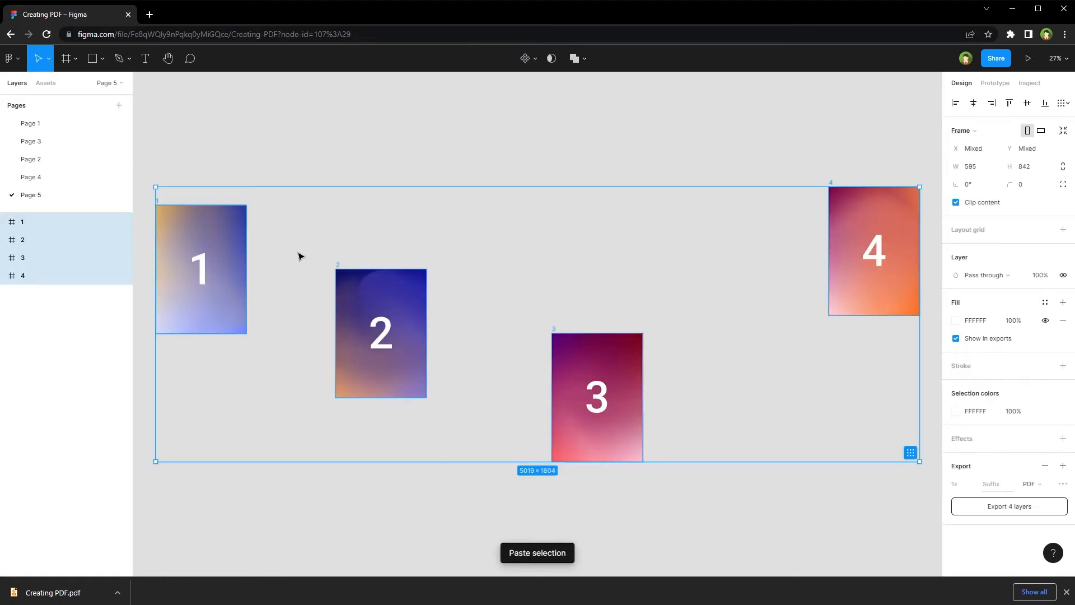
{"action": "left_click", "coordinate": [292, 161]}
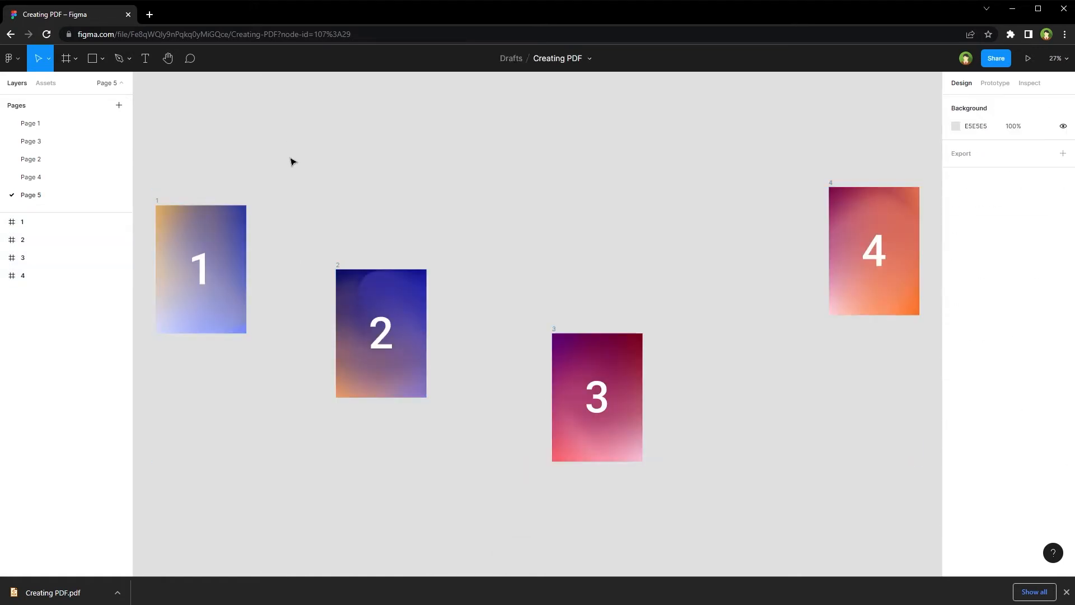
{"action": "mouse_move", "coordinate": [349, 237]}
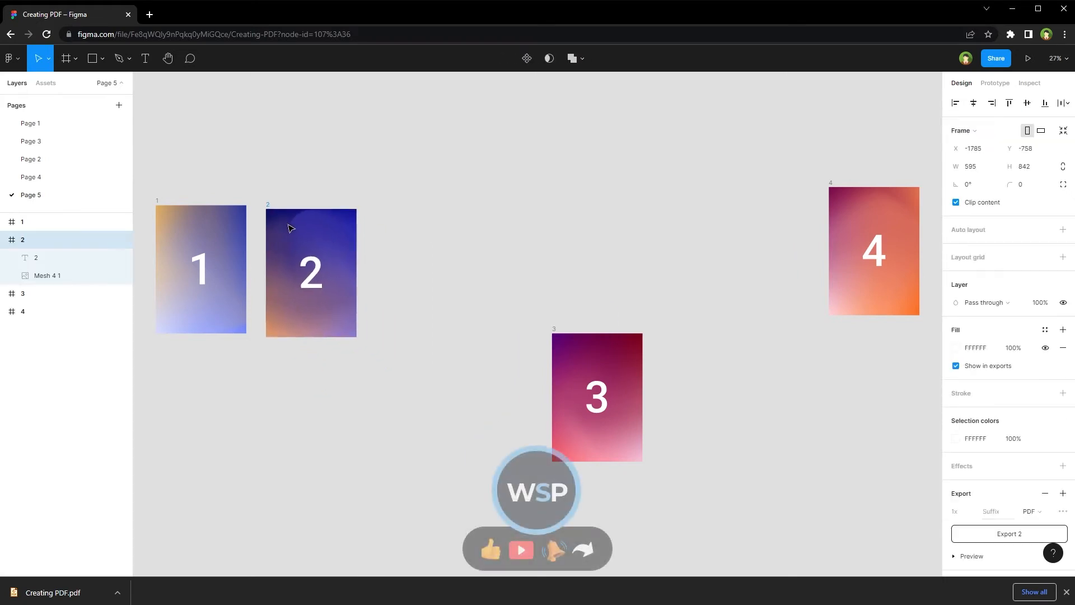
Line frames 1–4 up in a row, select all and export them to PDF again
{"action": "left_click", "coordinate": [595, 396]}
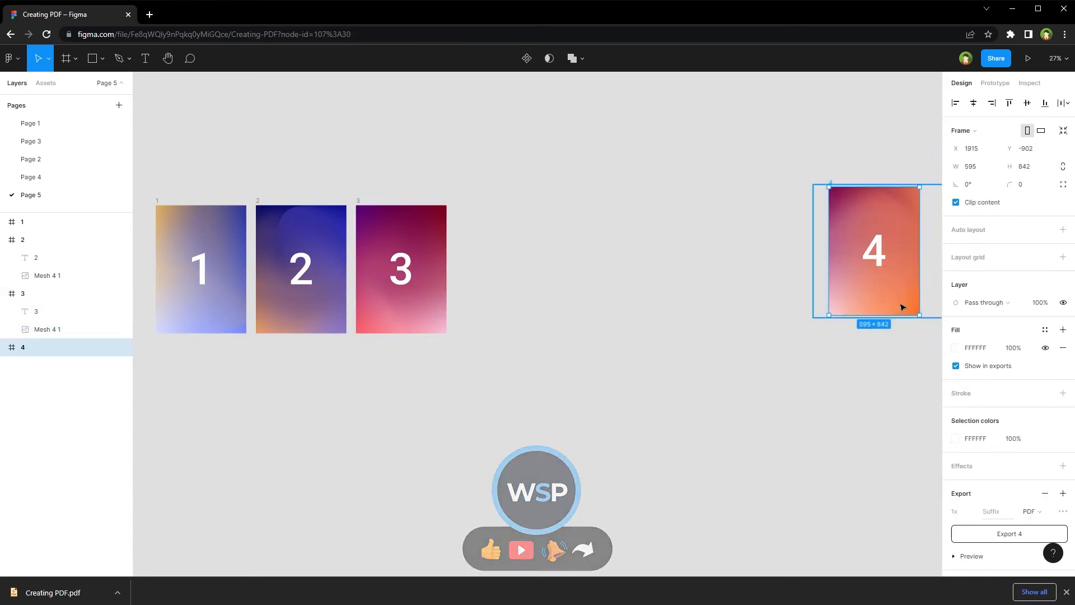
{"action": "key", "text": "Ctrl+A"}
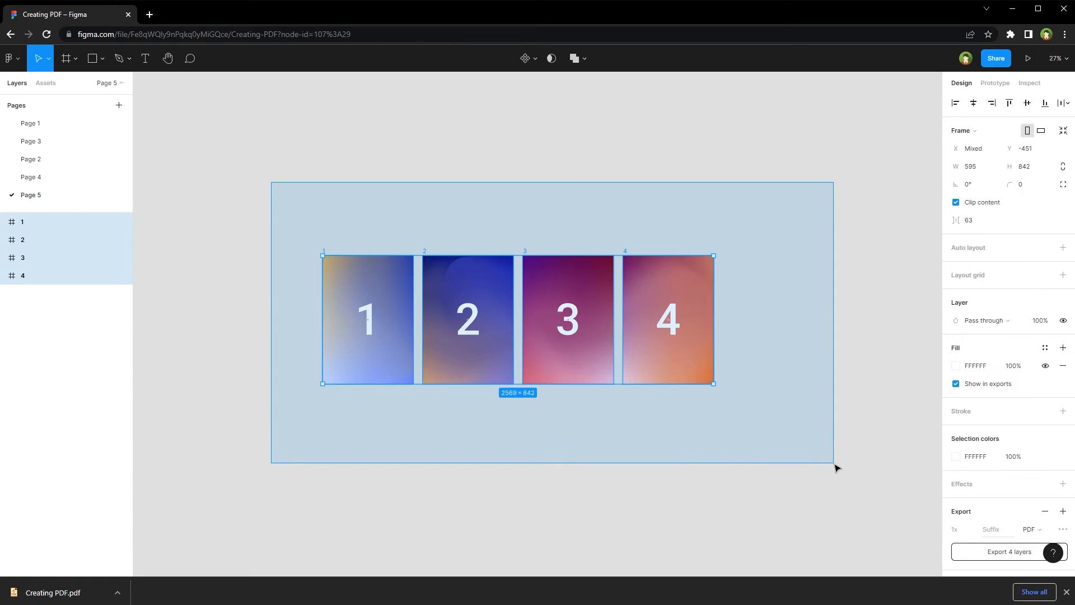
{"action": "left_click", "coordinate": [9, 58]}
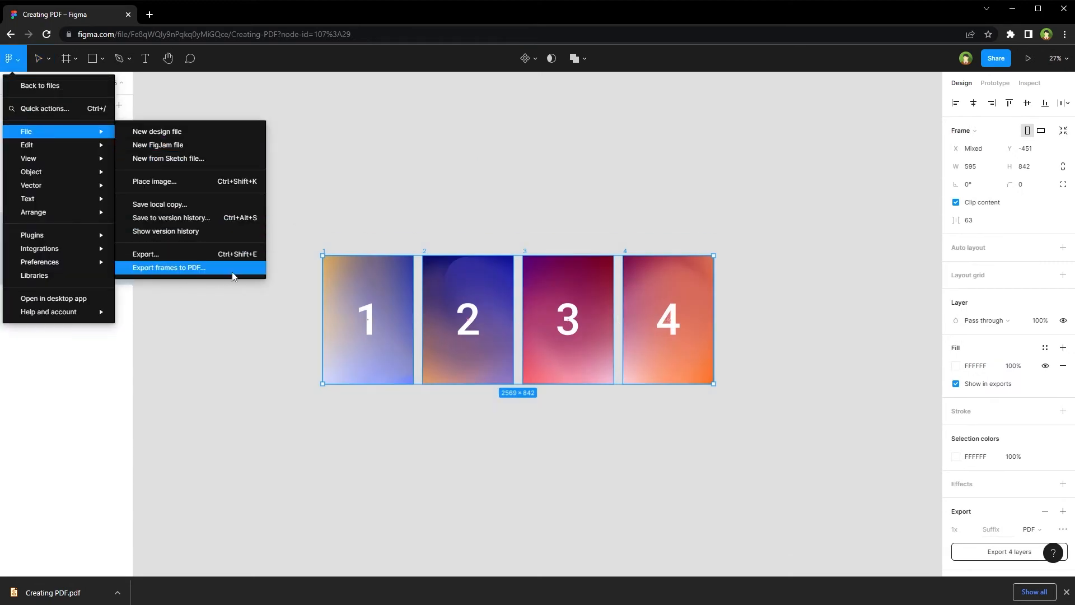
{"action": "left_click", "coordinate": [169, 268]}
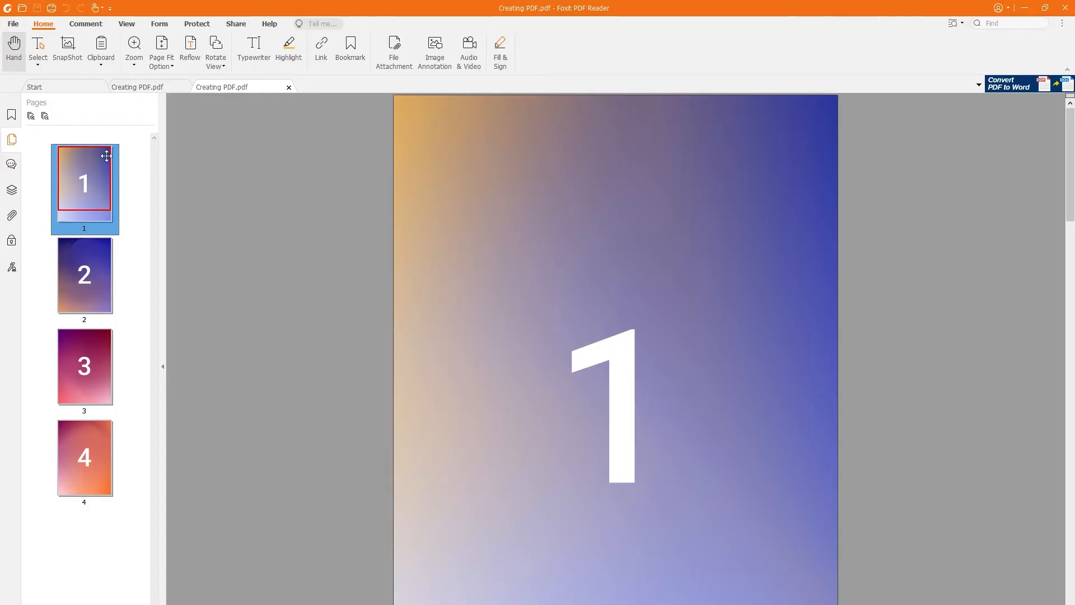
{"action": "mouse_move", "coordinate": [98, 291]}
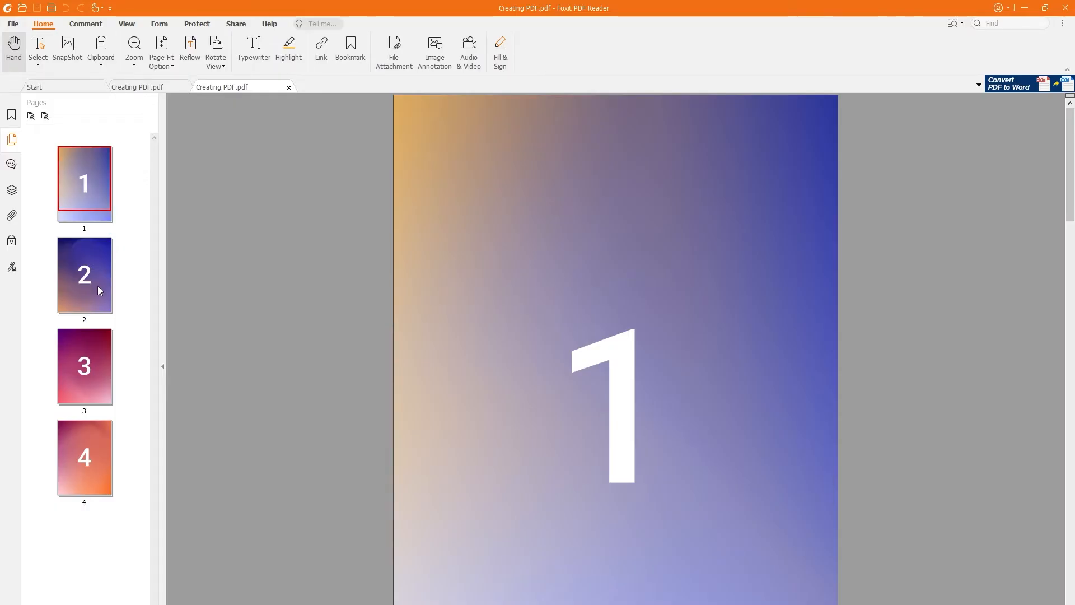
Check page 2 of the re-exported PDF, whose pages now run 1, 2, 3, 4
{"action": "left_click", "coordinate": [84, 457]}
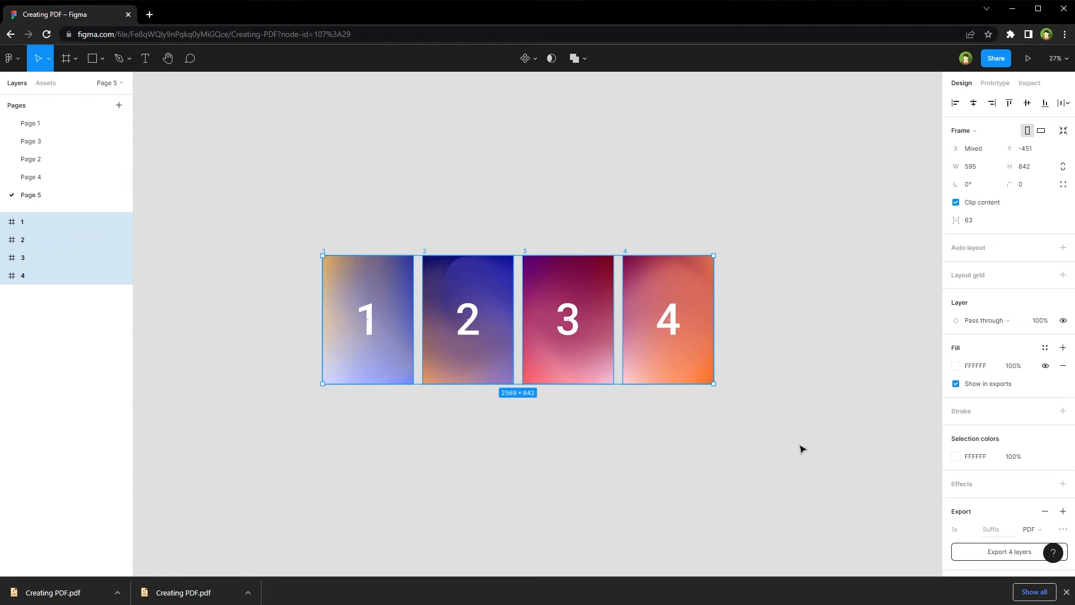
Deselect the frames and activate the Frame tool with its paper presets listed
{"action": "left_click", "coordinate": [336, 168]}
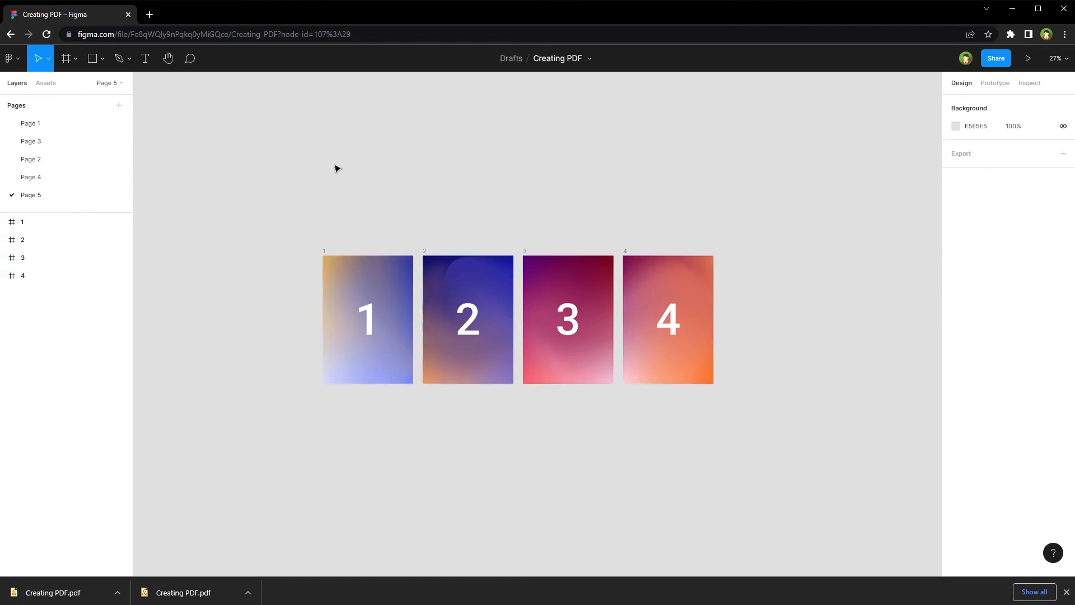
{"action": "left_click", "coordinate": [75, 58]}
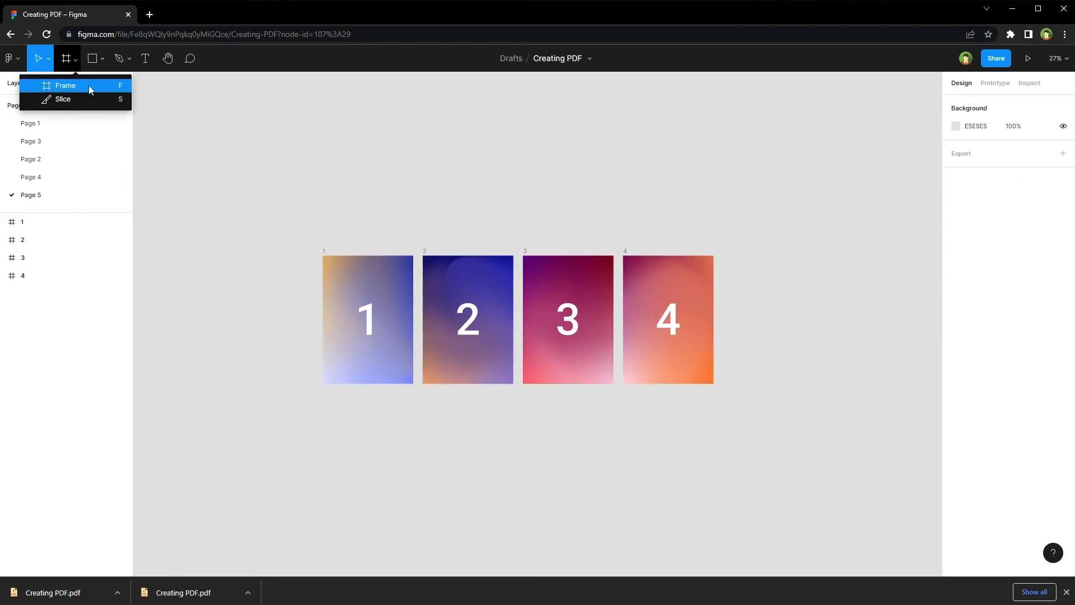
{"action": "mouse_move", "coordinate": [94, 83]}
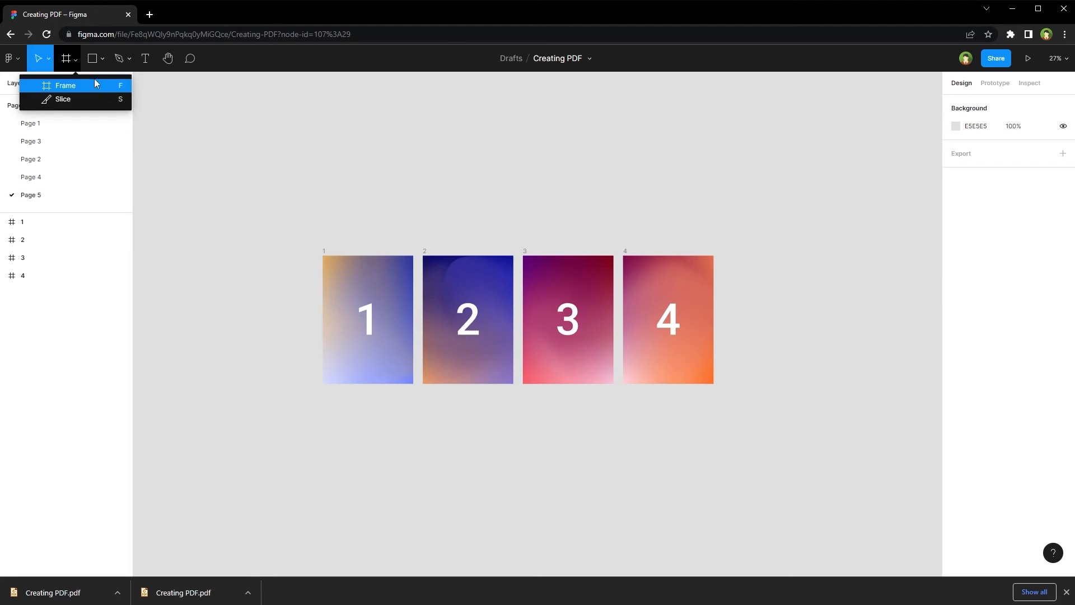
{"action": "left_click", "coordinate": [103, 58]}
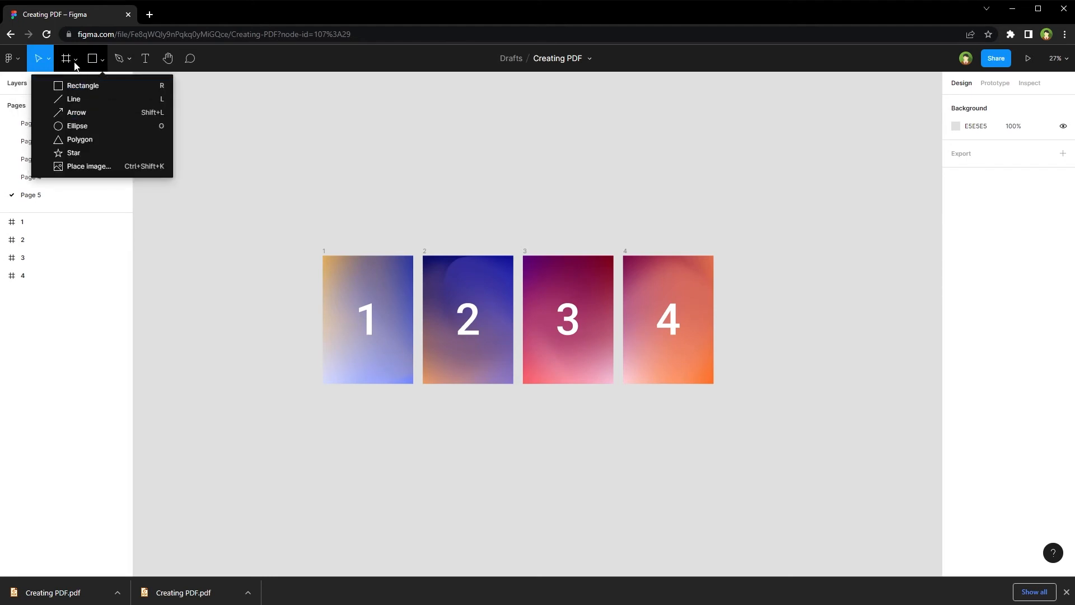
{"action": "left_click", "coordinate": [74, 59]}
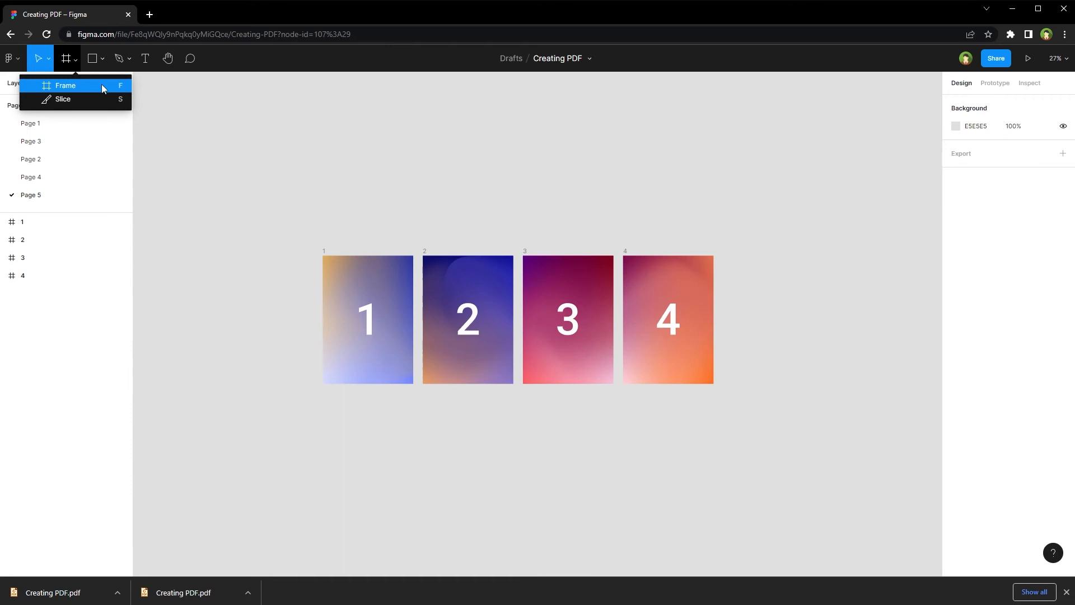
{"action": "left_click", "coordinate": [65, 85]}
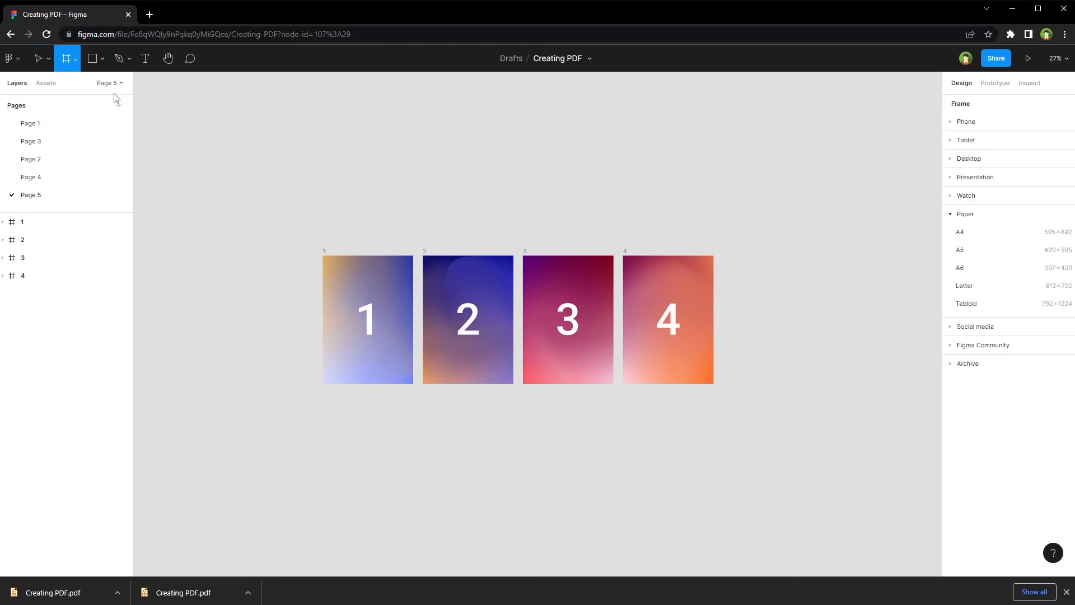
{"action": "mouse_move", "coordinate": [973, 232]}
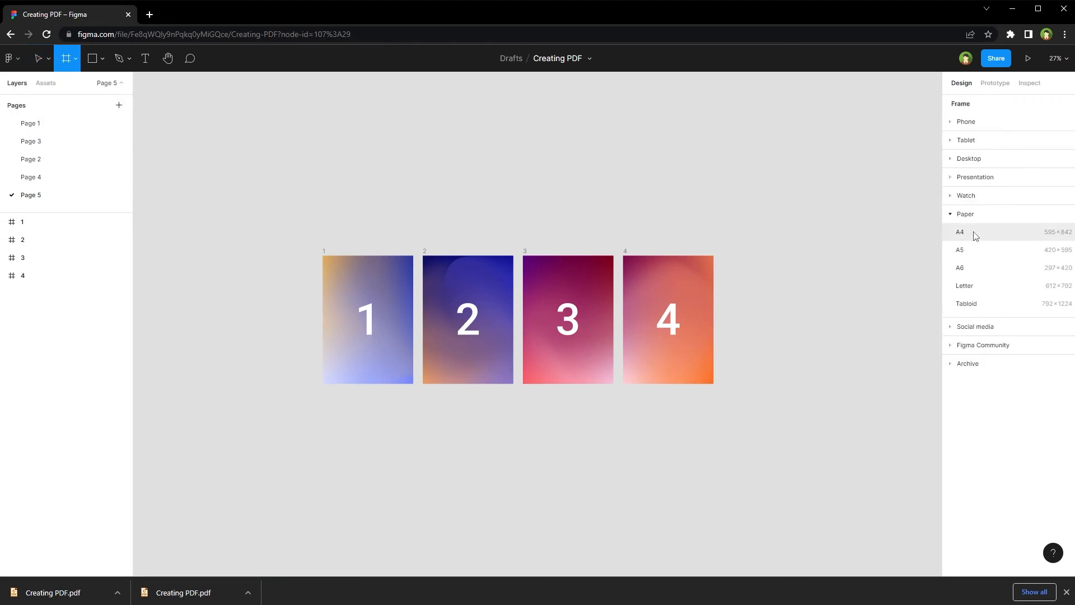
Add a blank A4 frame, rename it 5 and place it after frame 4
{"action": "left_click", "coordinate": [960, 232]}
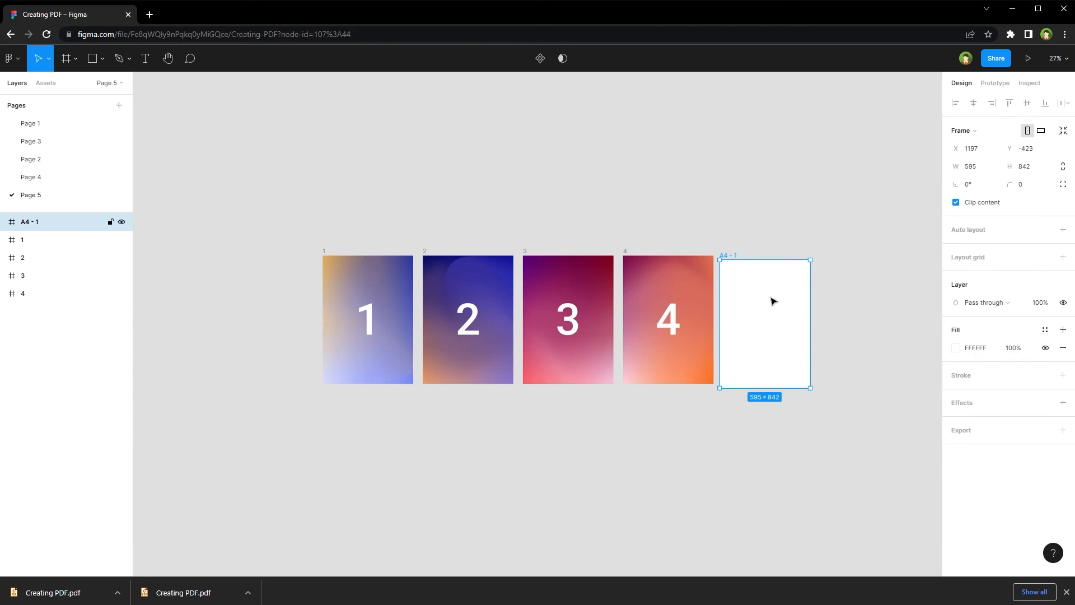
{"action": "mouse_move", "coordinate": [158, 277]}
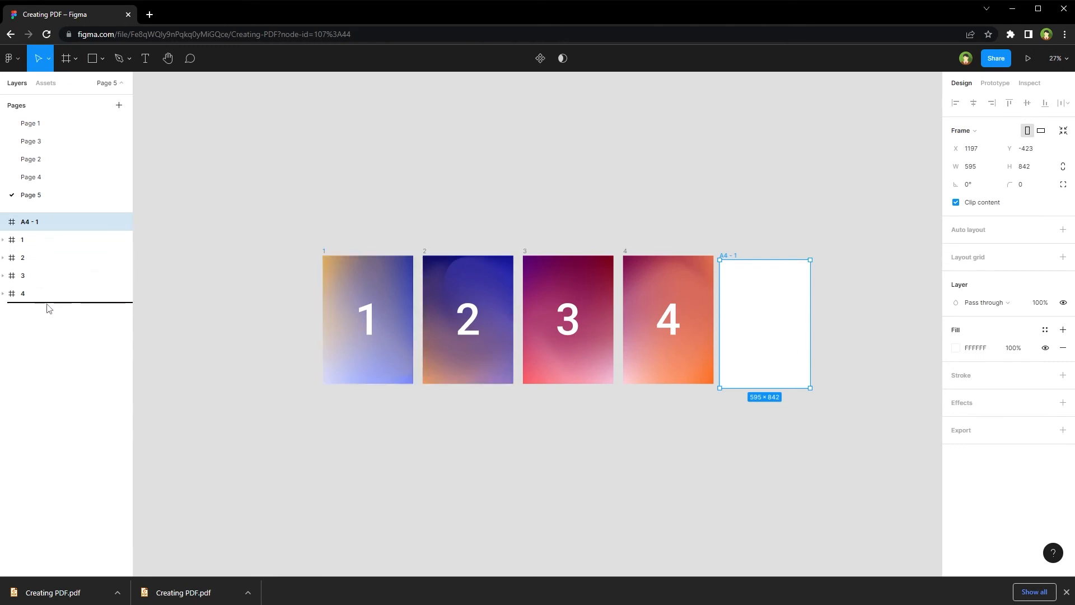
{"action": "double_click", "coordinate": [30, 221]}
{"action": "type", "text": "5"}
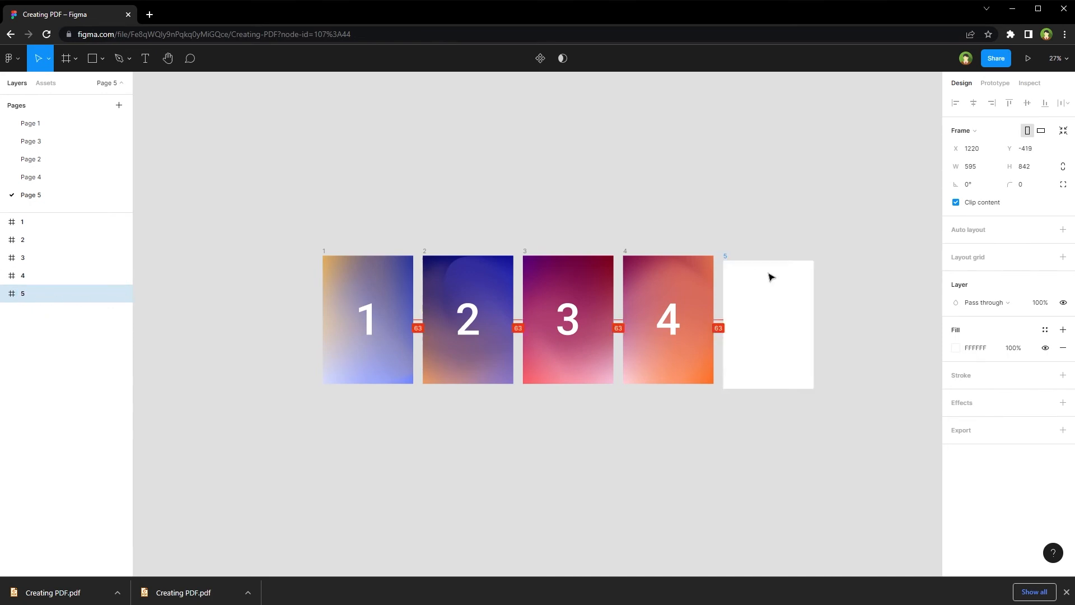
{"action": "left_click", "coordinate": [769, 319]}
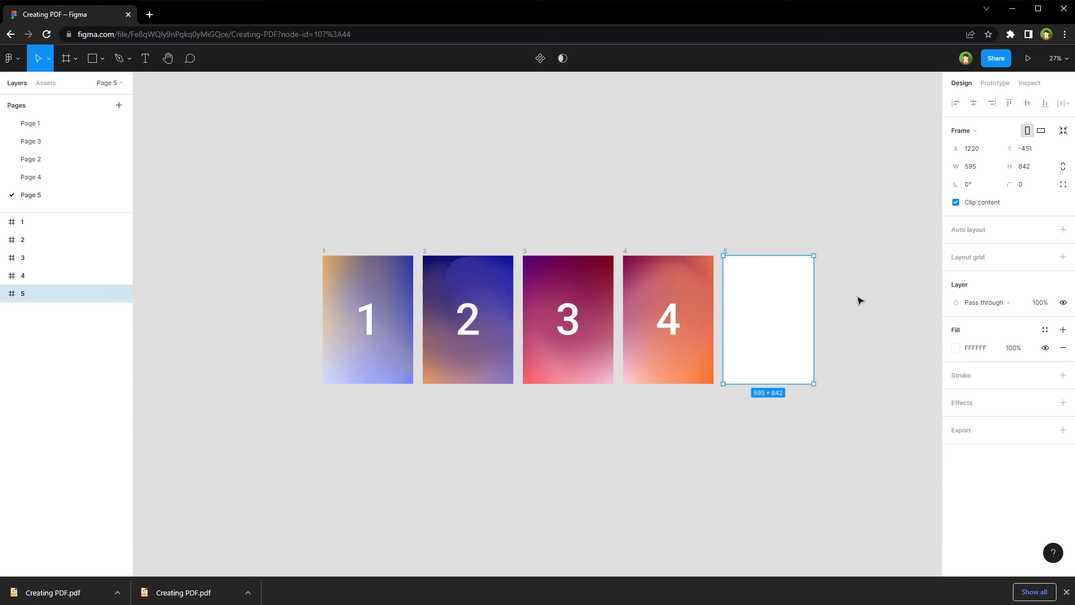
{"action": "mouse_move", "coordinate": [786, 300]}
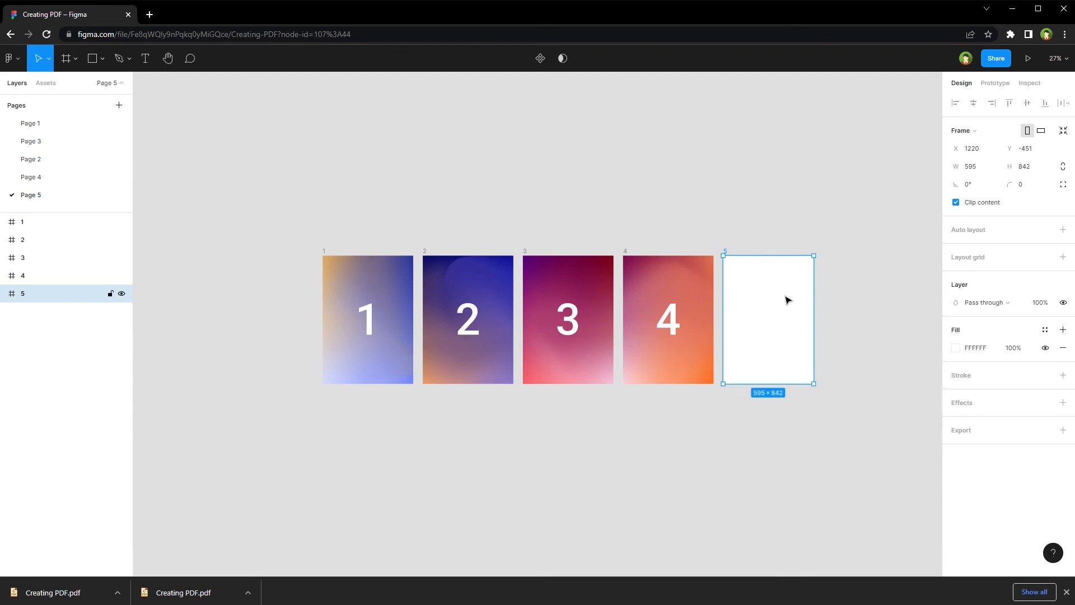